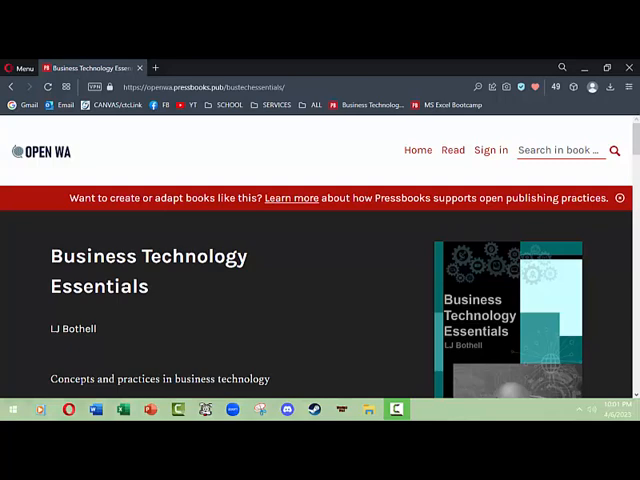
mouse_move(362, 279)
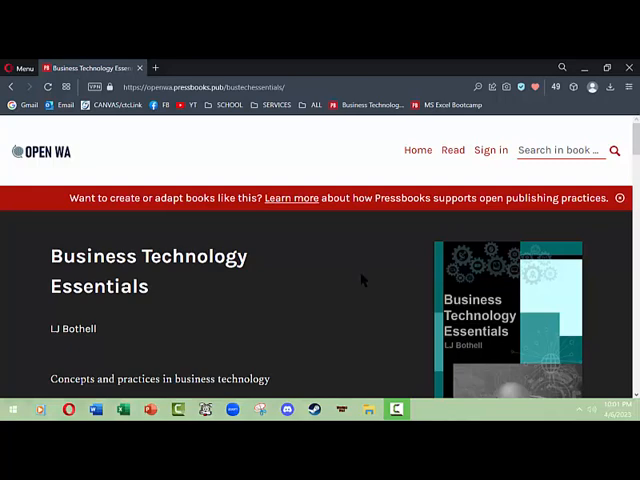
mouse_move(243, 280)
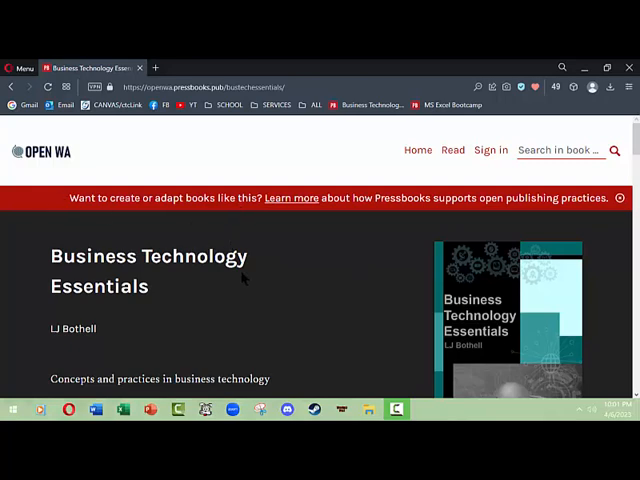
mouse_move(300, 280)
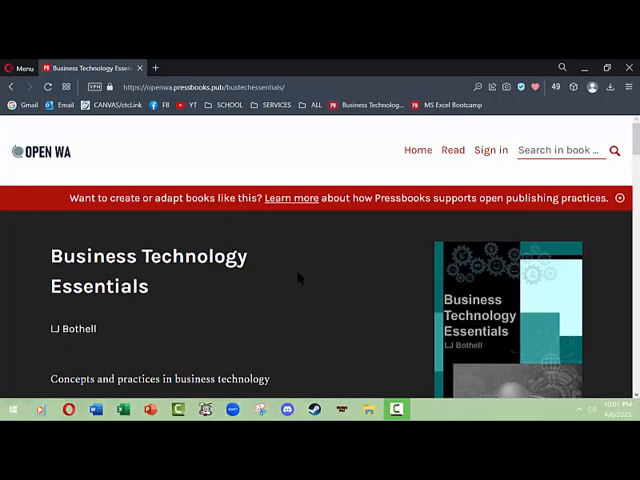
- Browse the Business Technology Essentials landing page, scrolling and clicking near the top
scroll("down", 3)
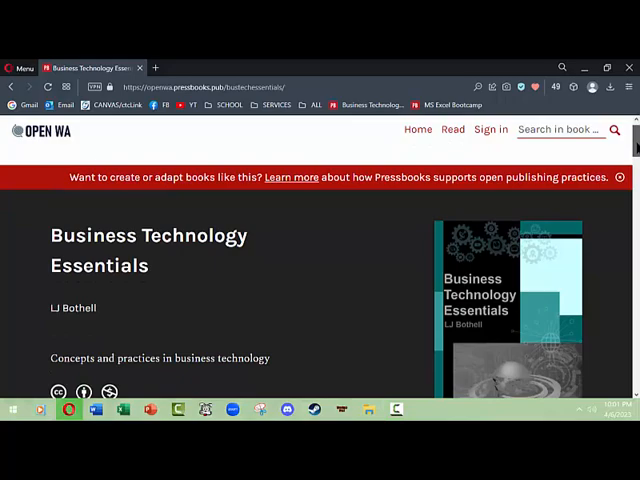
scroll("down", 3)
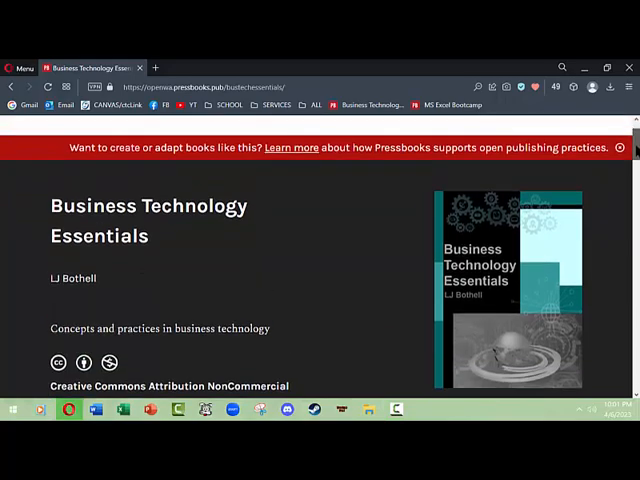
scroll("down", 3)
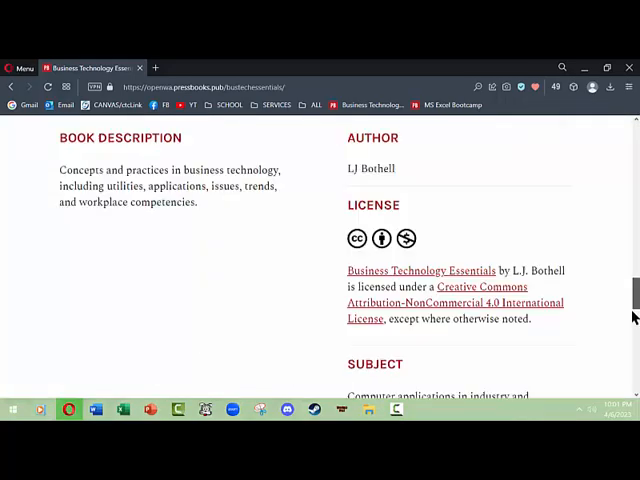
scroll("up", 3)
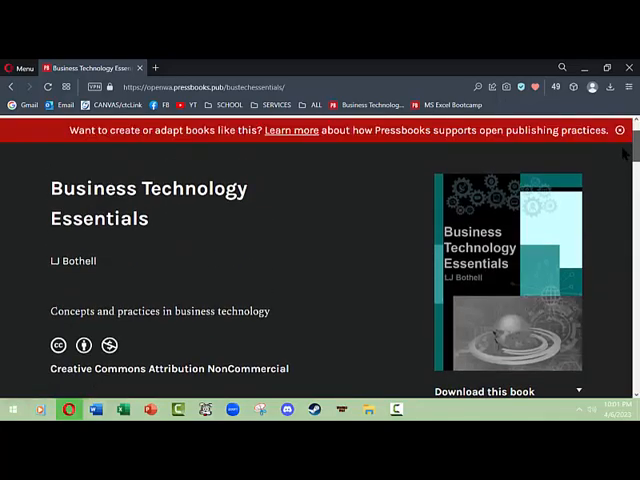
left_click(618, 130)
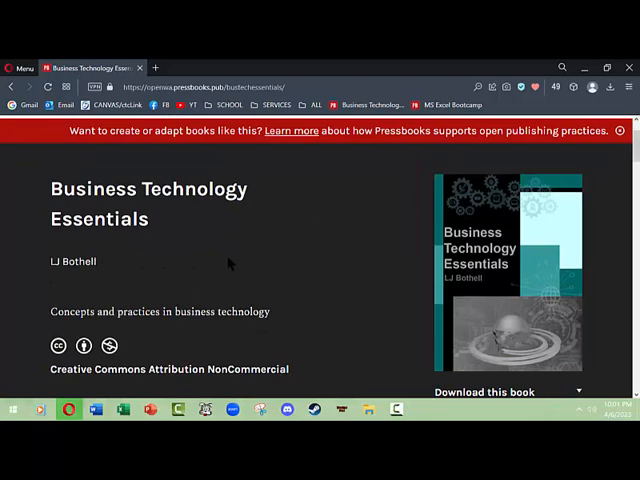
scroll("down", 3)
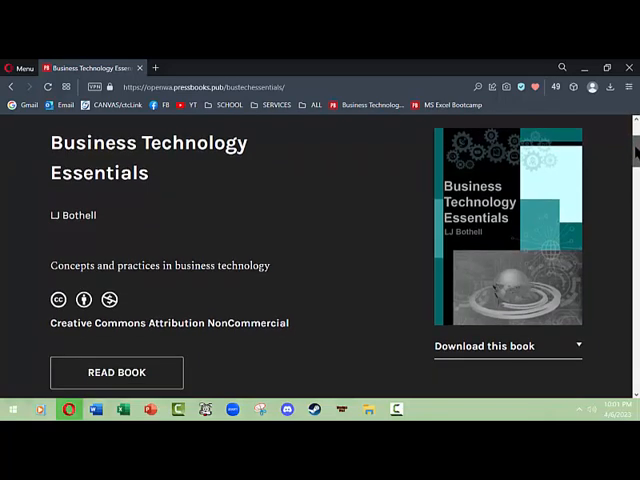
scroll("up", 3)
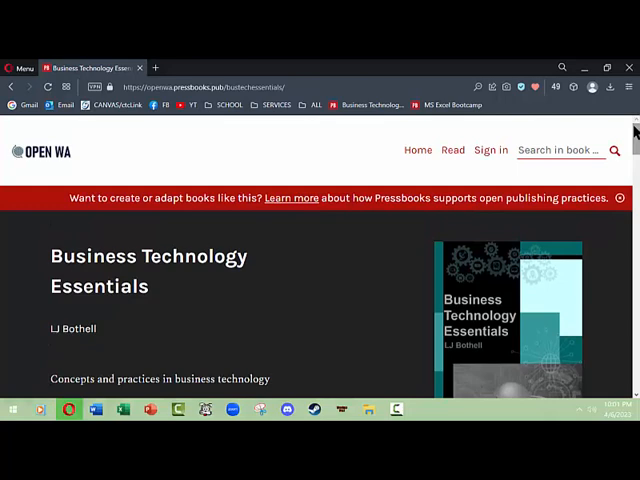
mouse_move(294, 164)
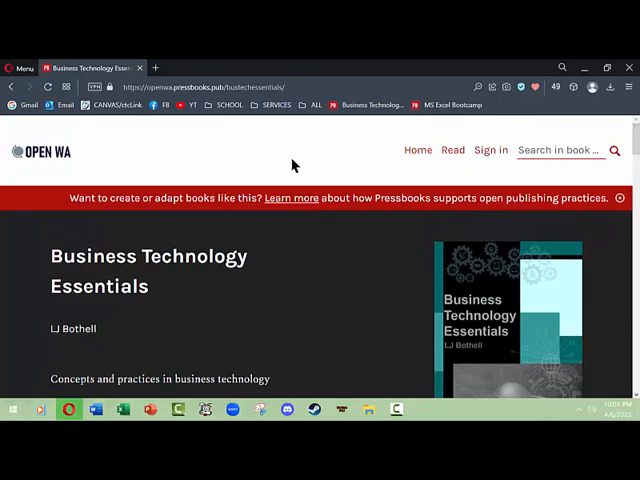
mouse_move(128, 168)
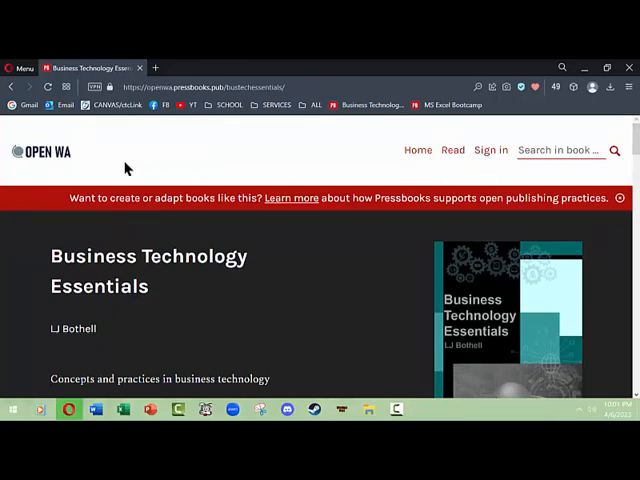
mouse_move(392, 171)
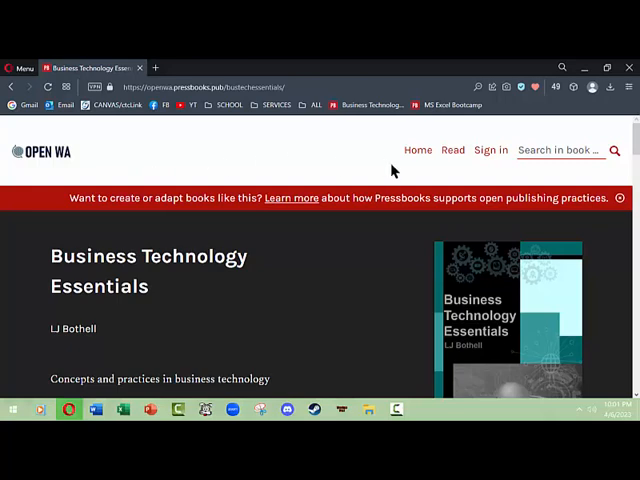
mouse_move(245, 110)
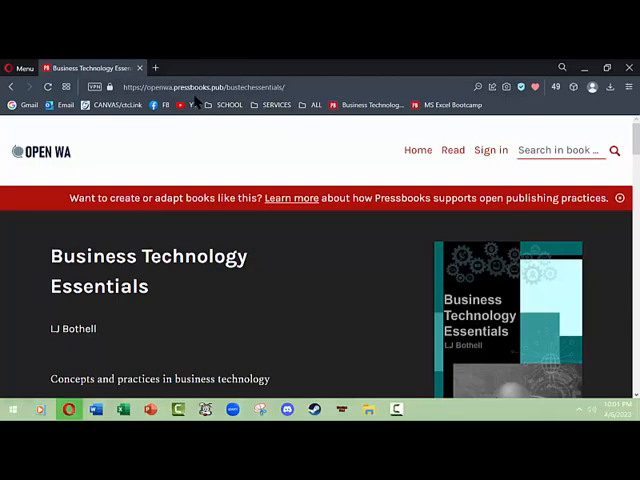
mouse_move(80, 172)
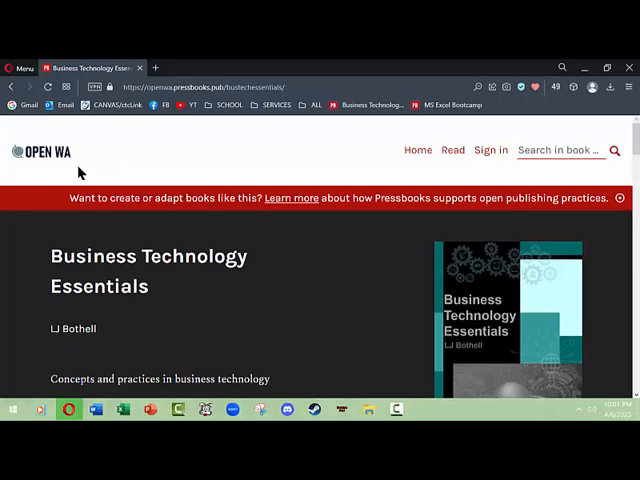
mouse_move(128, 164)
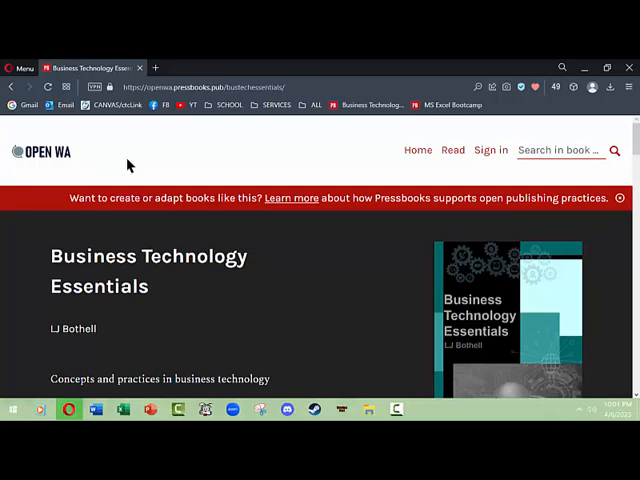
mouse_move(187, 162)
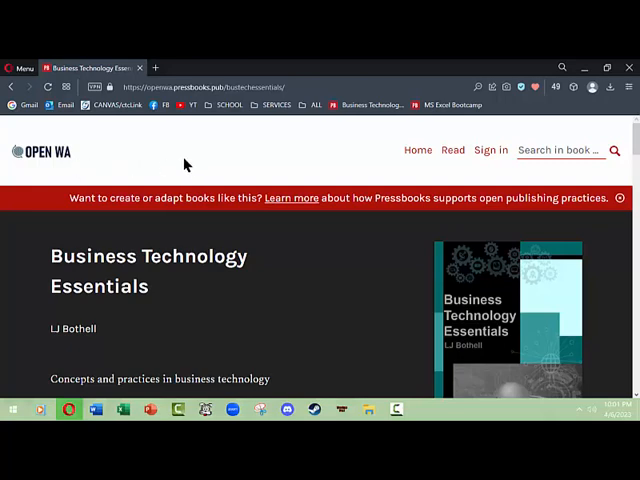
mouse_move(250, 298)
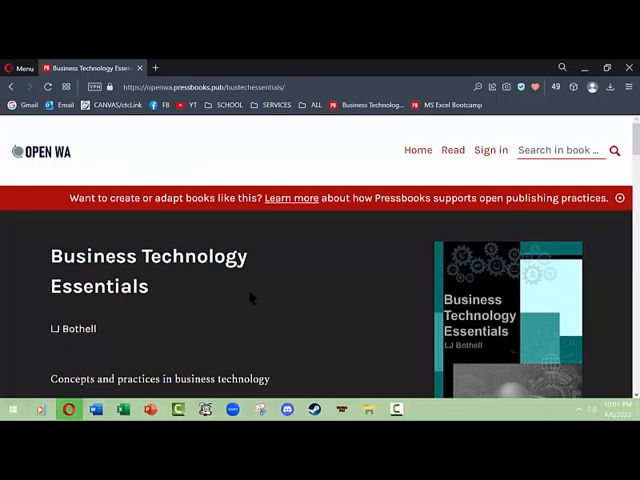
mouse_move(313, 336)
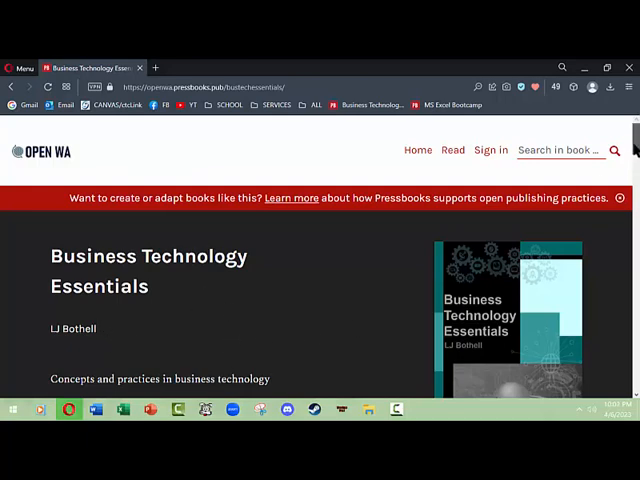
- Start reading at the Preface, page on to Part 1, then return to the Introduction
scroll("down", 3)
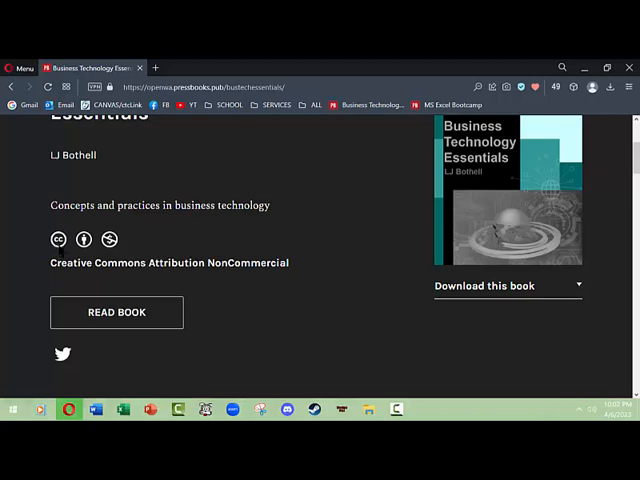
mouse_move(463, 312)
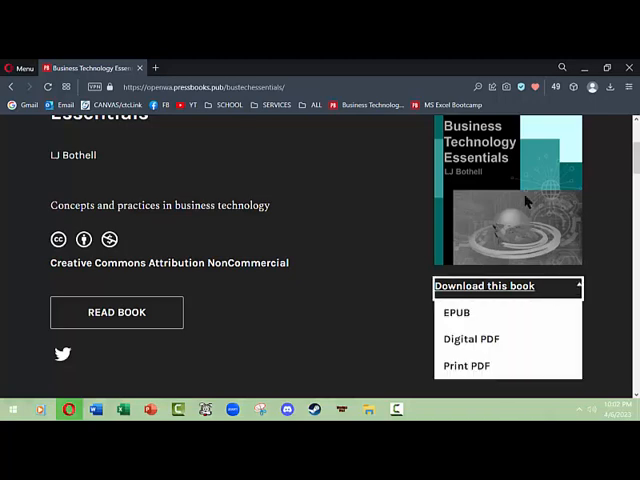
mouse_move(510, 245)
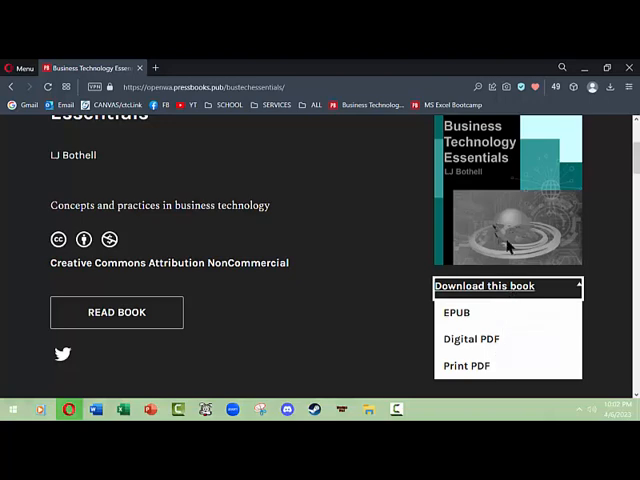
mouse_move(460, 328)
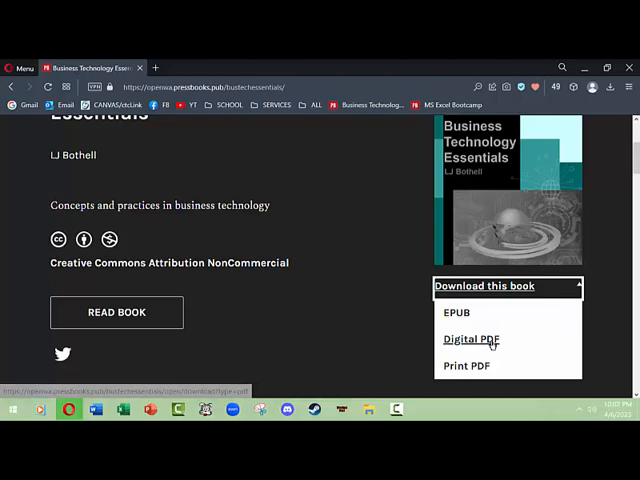
mouse_move(491, 372)
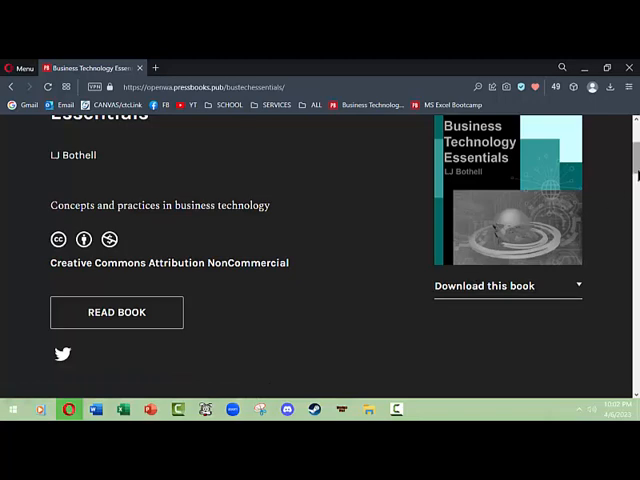
scroll("up", 3)
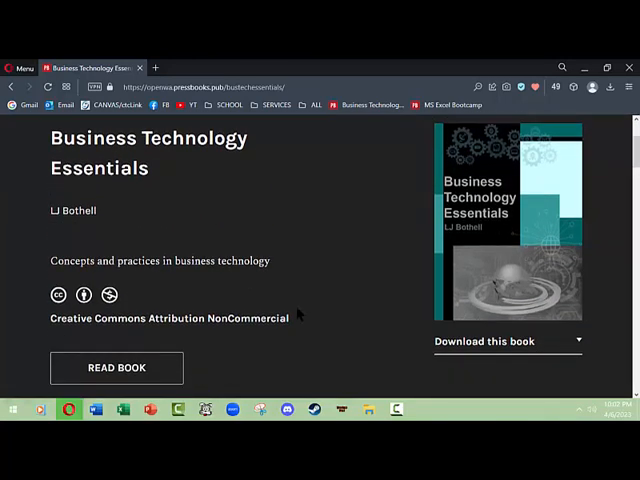
scroll("down", 3)
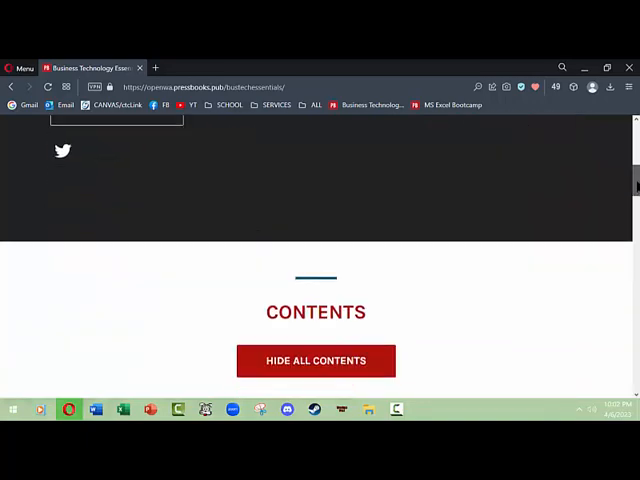
scroll("down", 3)
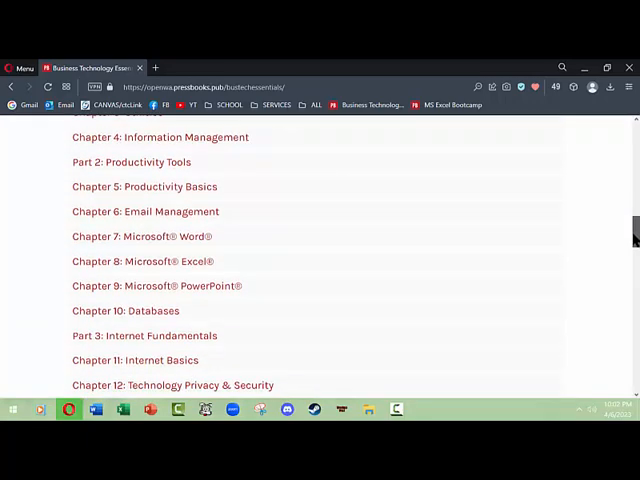
scroll("down", 3)
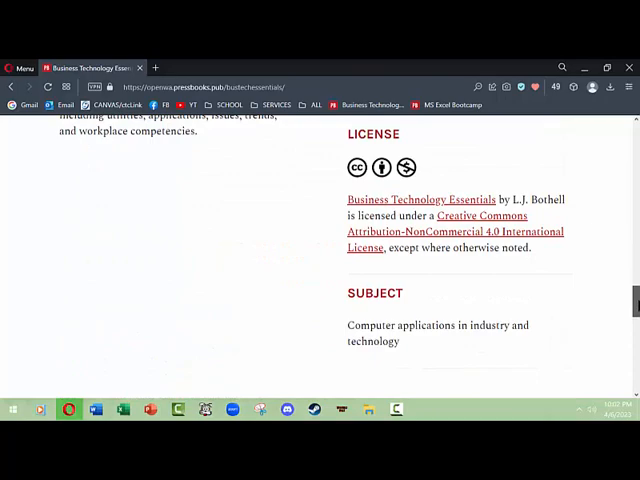
scroll("up", 3)
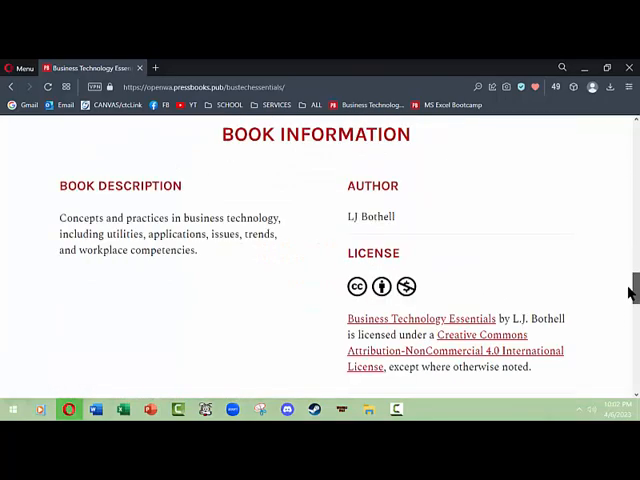
scroll("up", 3)
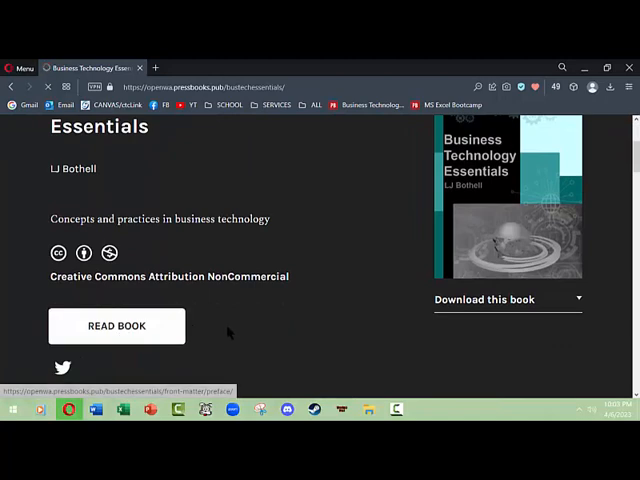
left_click(116, 326)
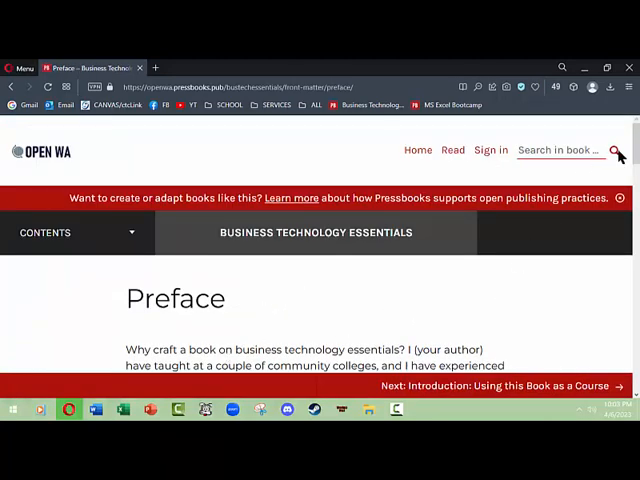
scroll("down", 3)
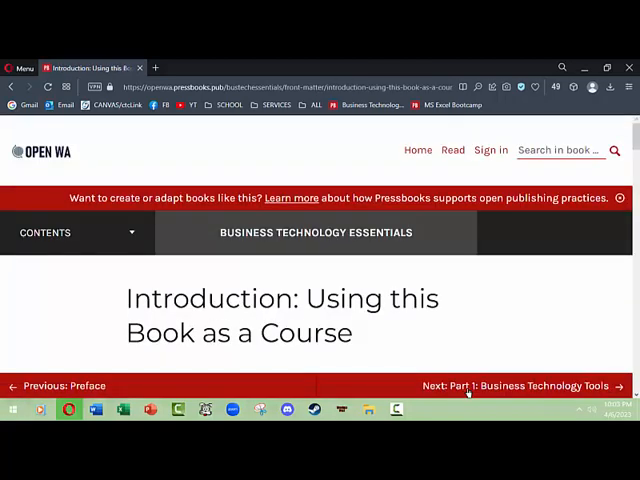
left_click(516, 386)
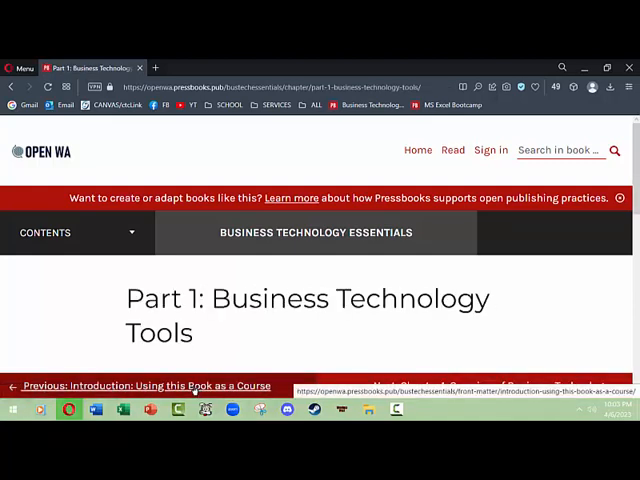
left_click(148, 385)
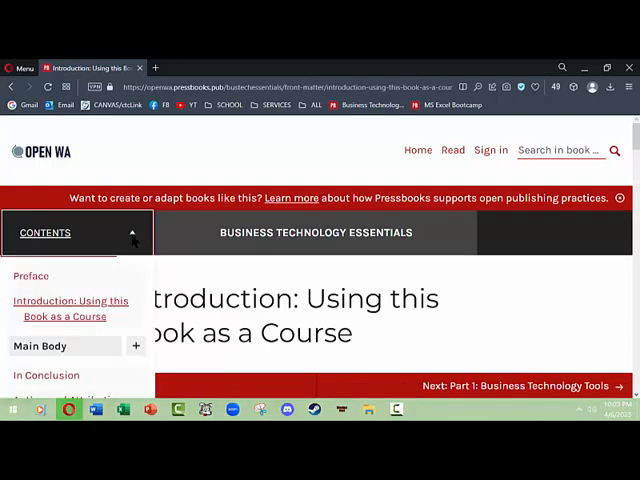
mouse_move(83, 356)
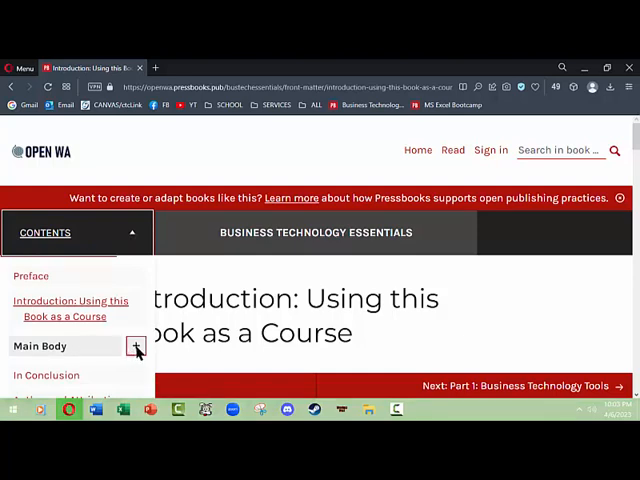
- Expand and browse the Main Body chapter list, then collapse it and close contents
left_click(136, 346)
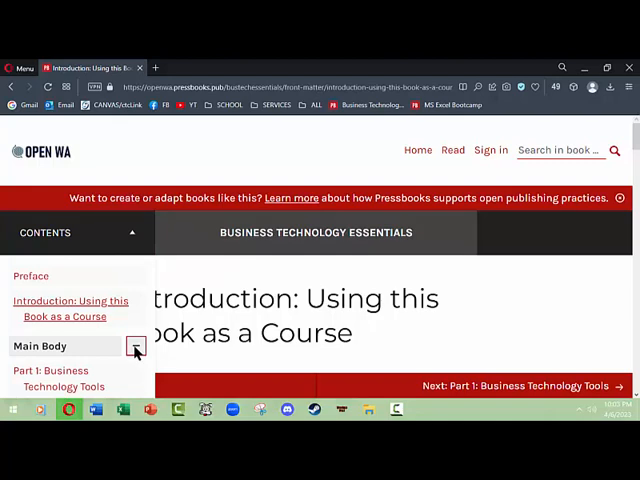
left_click(135, 341)
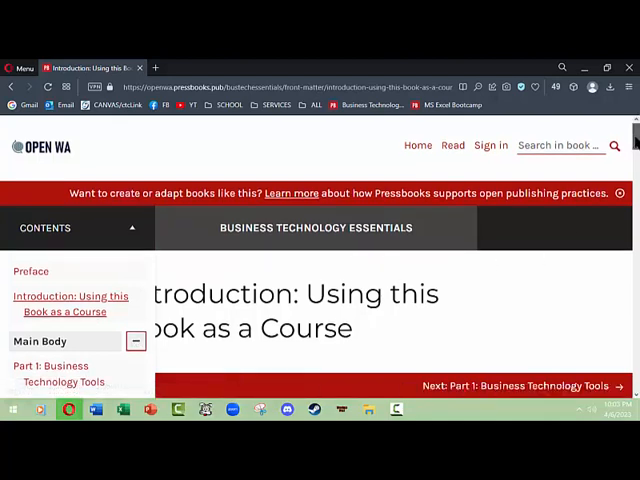
scroll("down", 3)
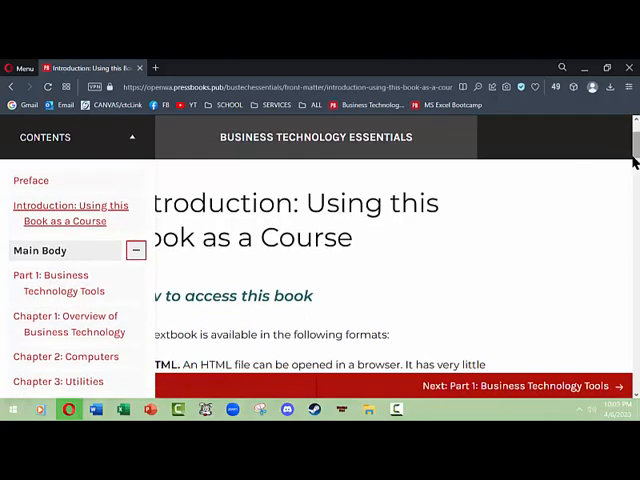
scroll("down", 3)
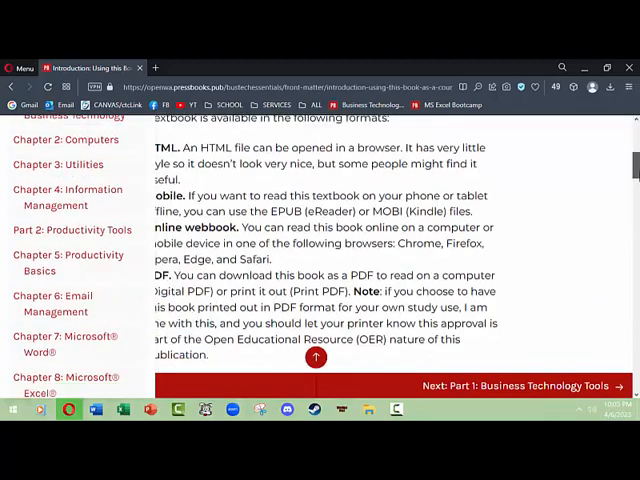
scroll("up", 3)
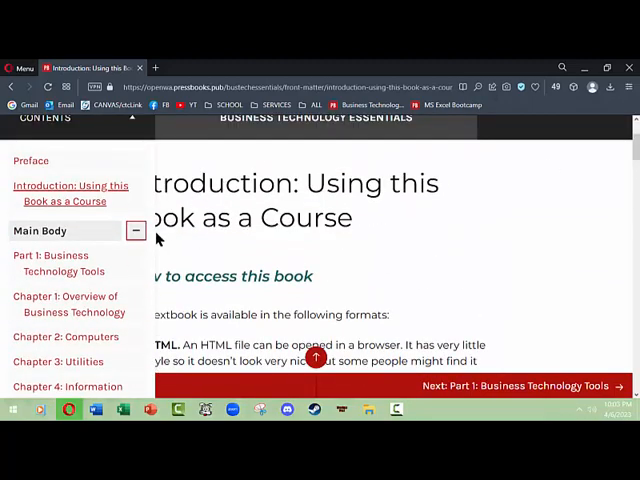
left_click(135, 230)
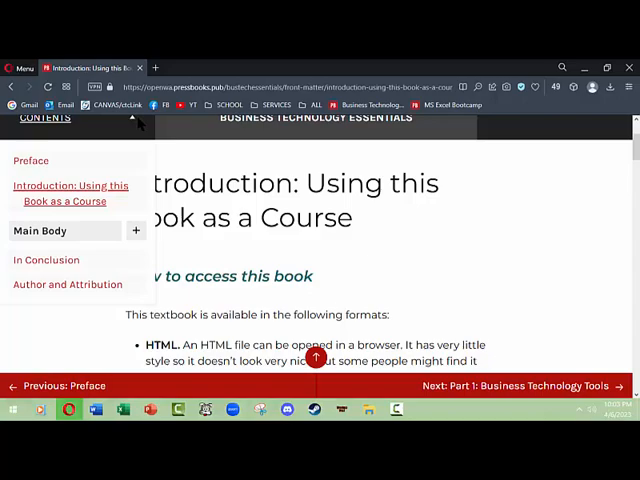
left_click(133, 119)
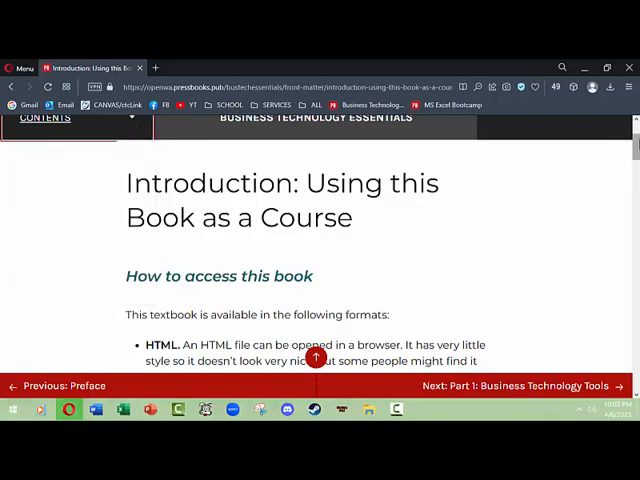
- Reopen the contents and expand Main Body to show the Part 1 and Part 2 chapters
scroll("down", 3)
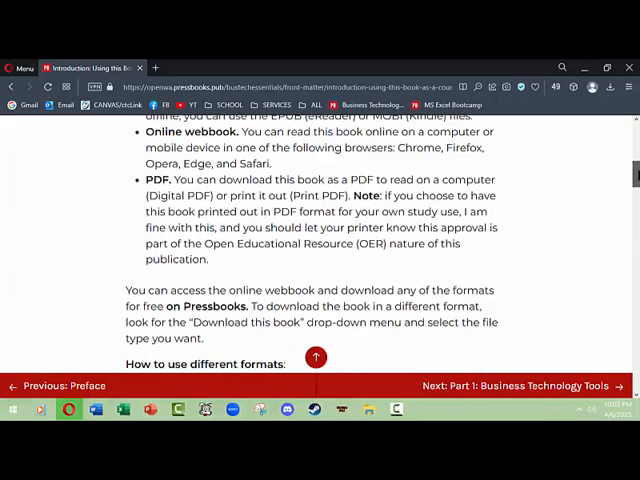
scroll("up", 3)
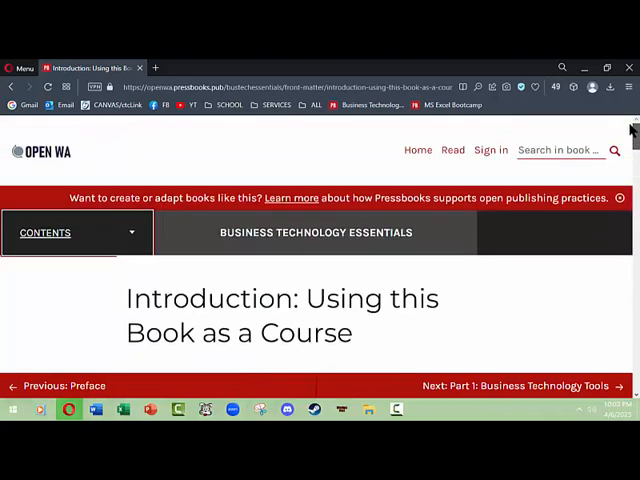
scroll("down", 3)
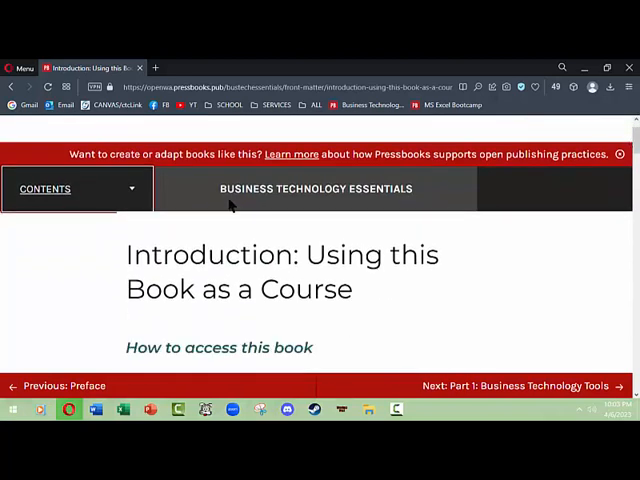
left_click(78, 189)
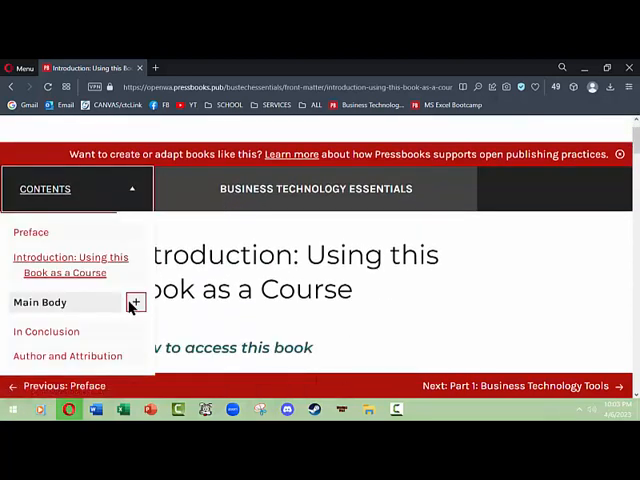
left_click(135, 302)
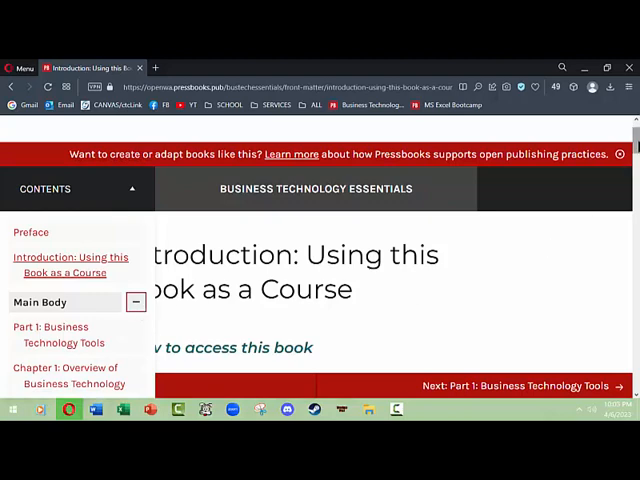
scroll("down", 3)
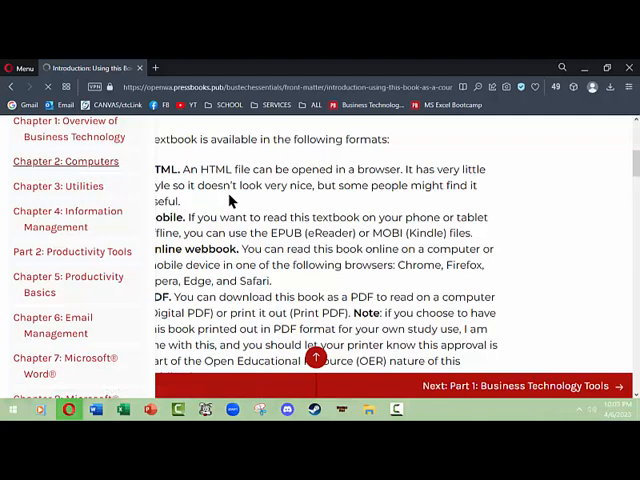
- Open Chapter 2: Computers and read from Personal computers down to Basic Computer Processing
left_click(65, 161)
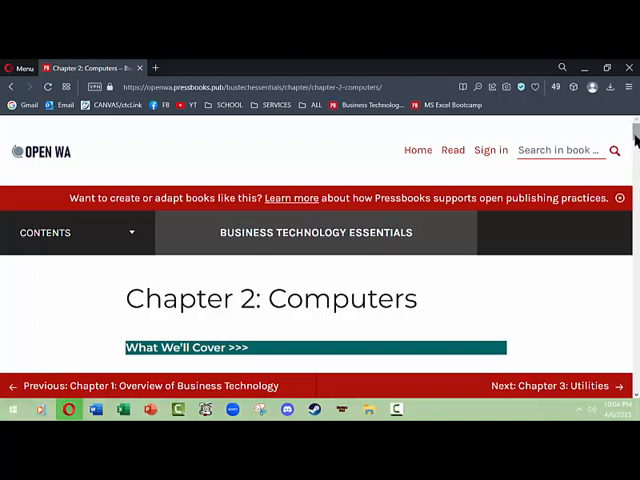
scroll("down", 3)
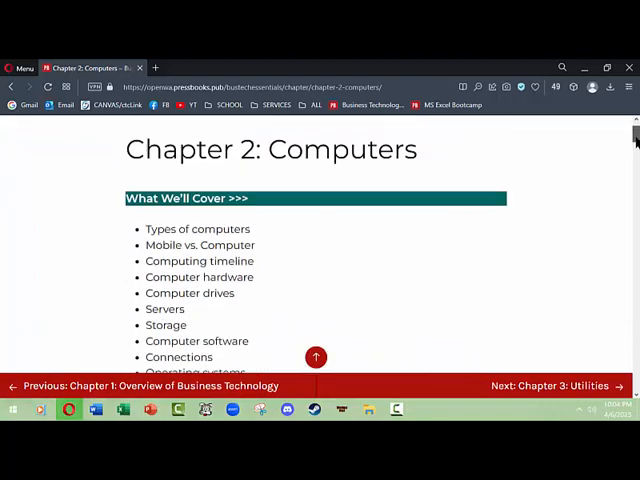
scroll("down", 3)
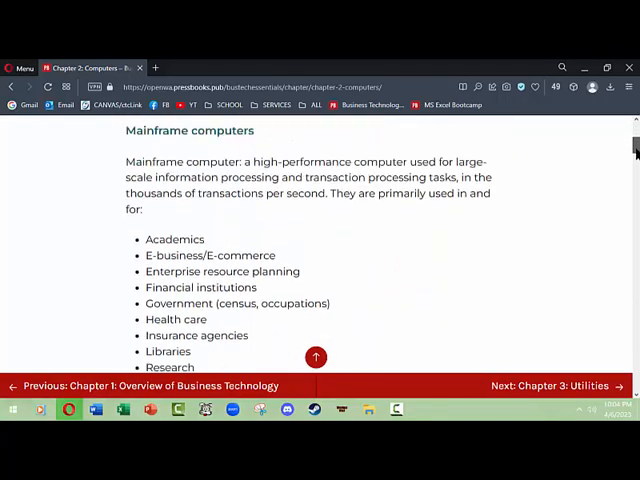
scroll("down", 3)
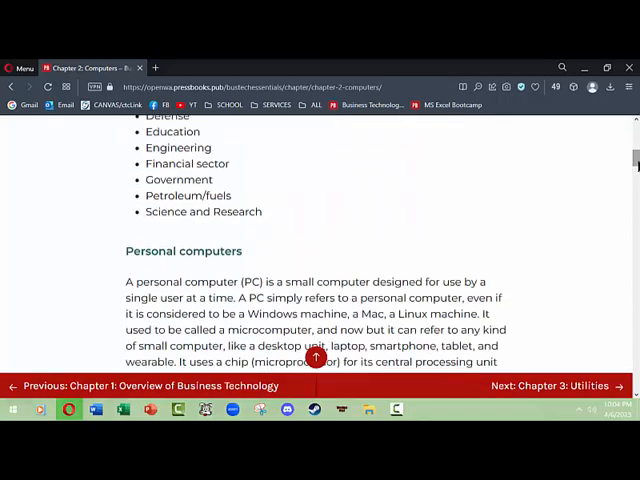
scroll("down", 3)
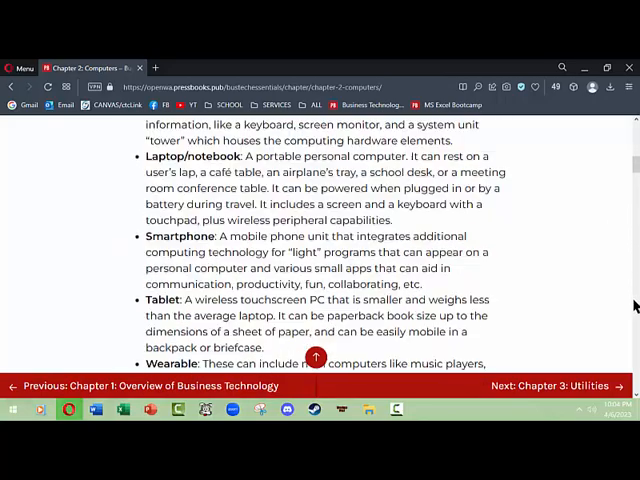
scroll("down", 3)
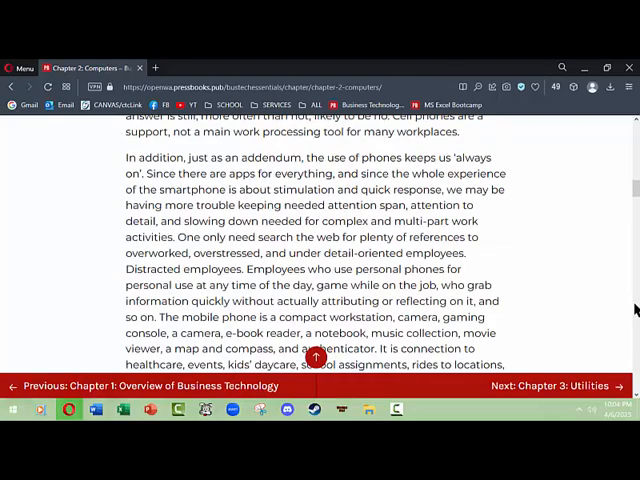
scroll("down", 3)
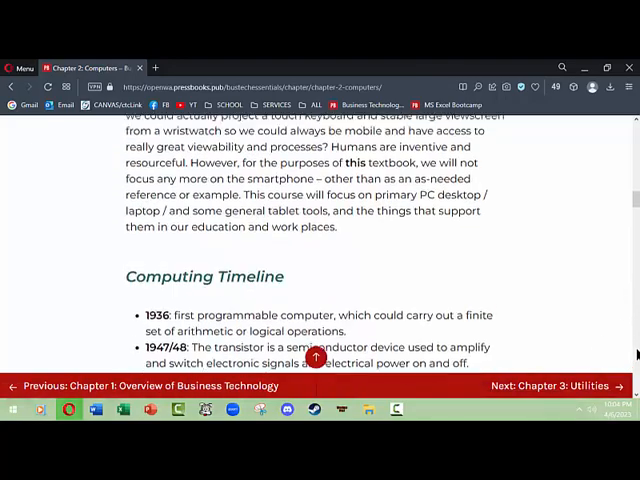
scroll("down", 3)
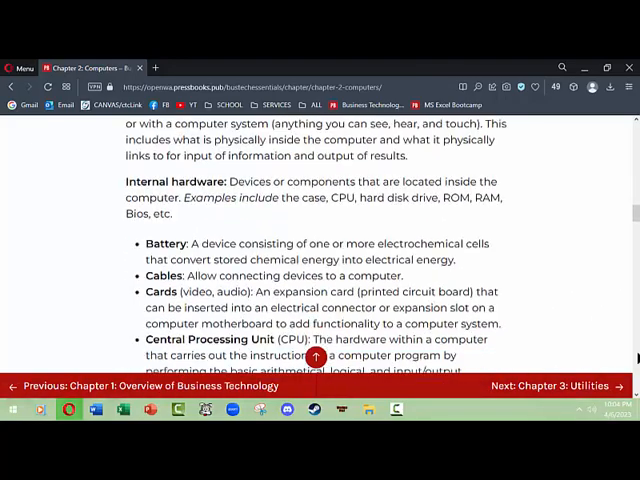
scroll("down", 3)
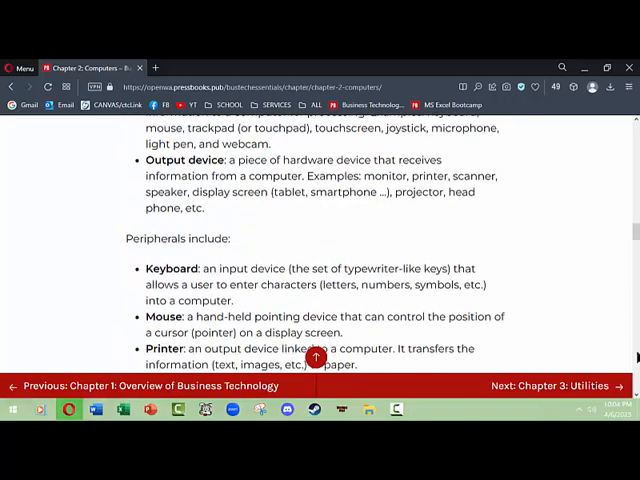
scroll("down", 3)
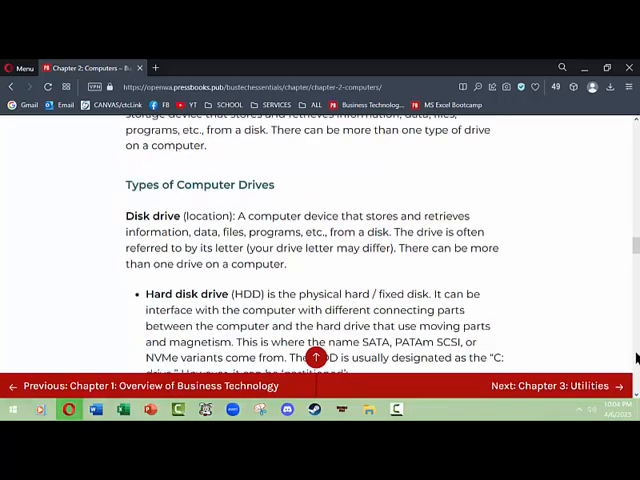
scroll("down", 3)
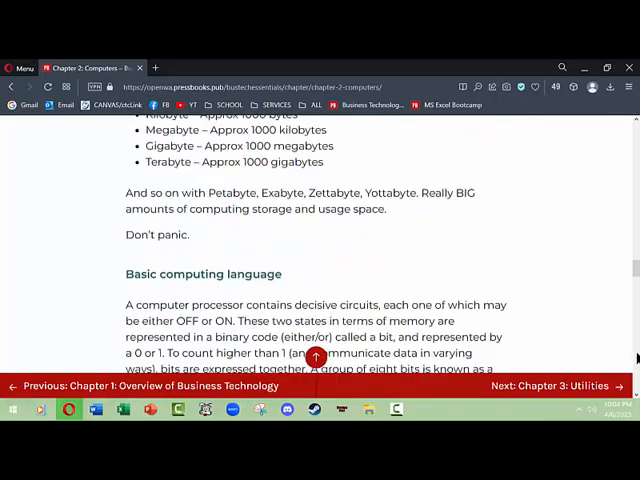
scroll("down", 3)
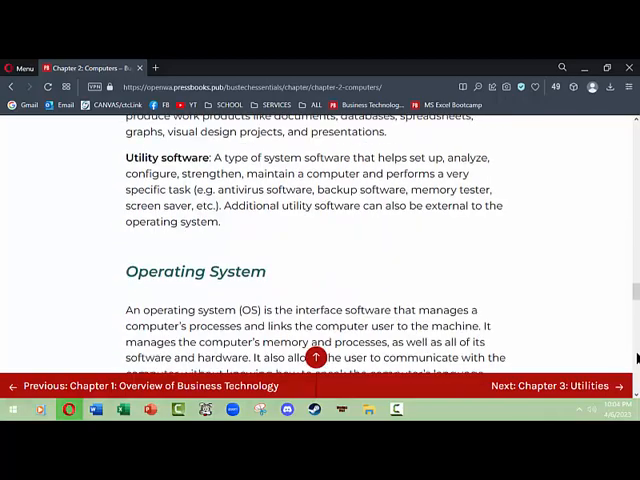
scroll("down", 3)
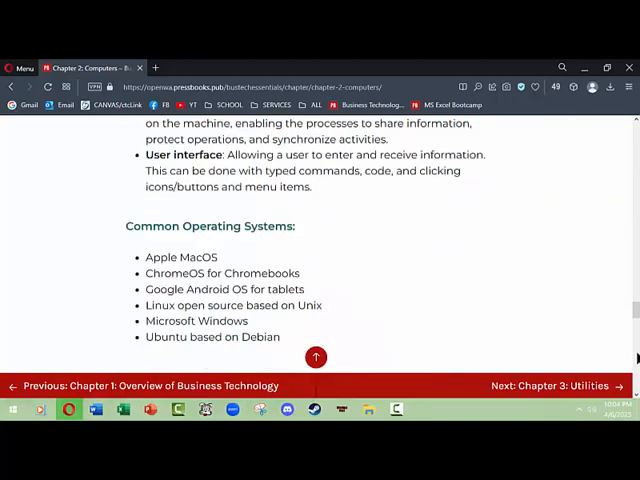
scroll("down", 3)
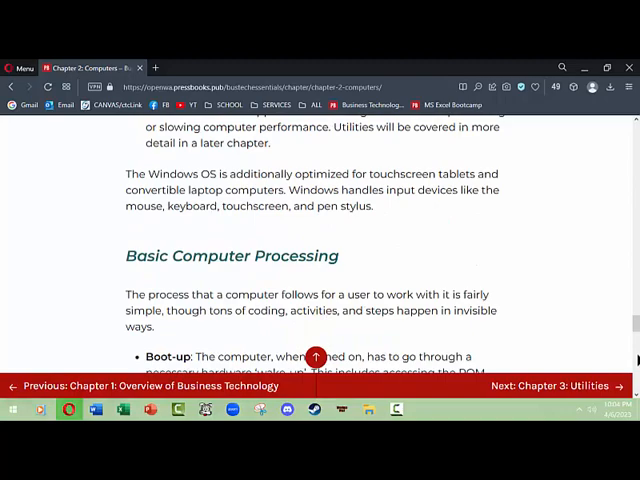
scroll("down", 3)
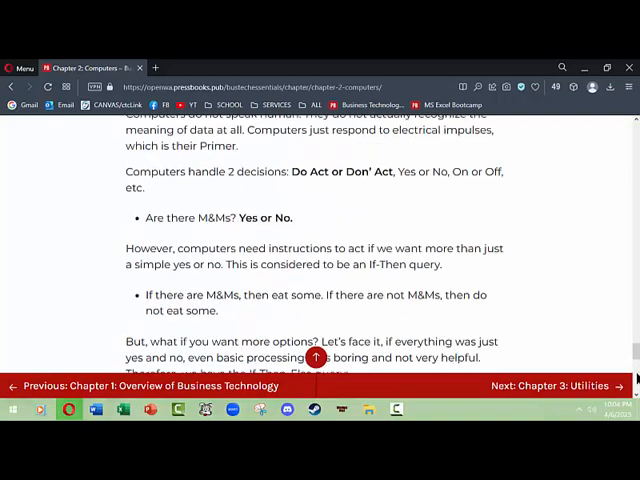
scroll("down", 3)
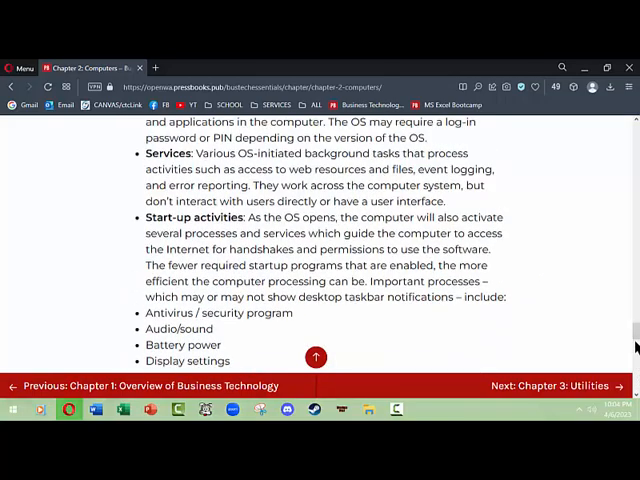
scroll("up", 3)
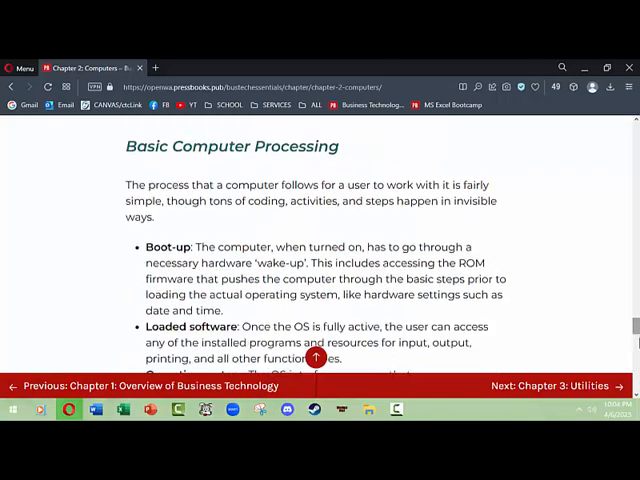
scroll("down", 3)
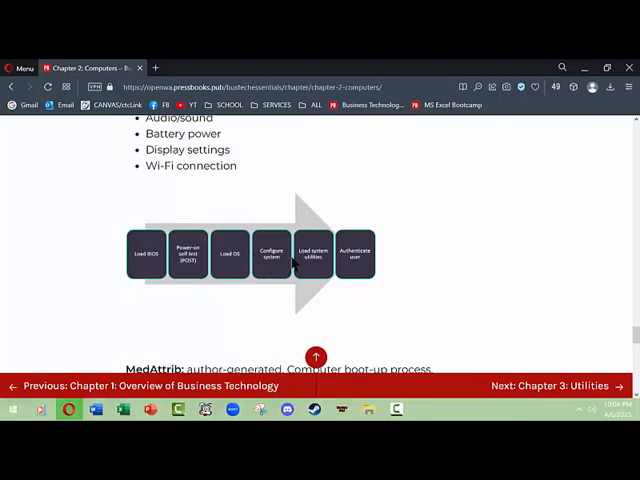
mouse_move(380, 275)
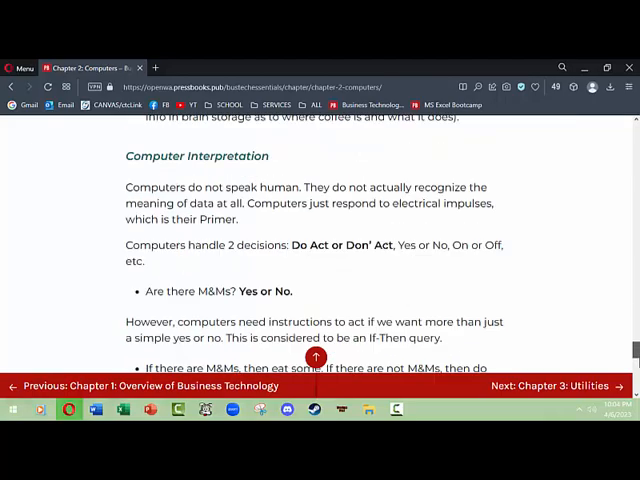
- Read past Computer Interpretation down to the Software Updates and Patches heading
scroll("down", 3)
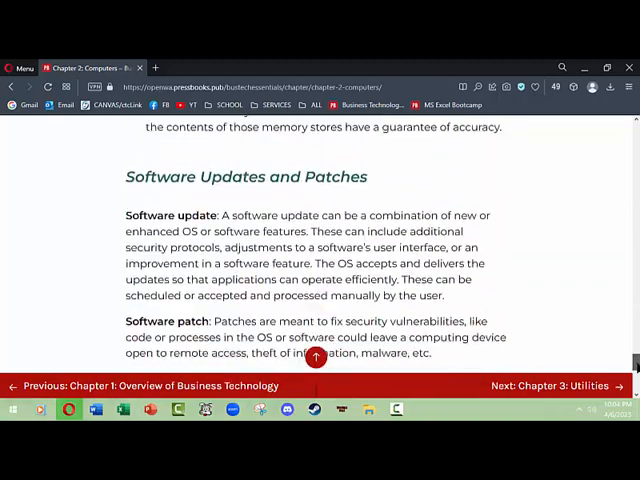
scroll("up", 3)
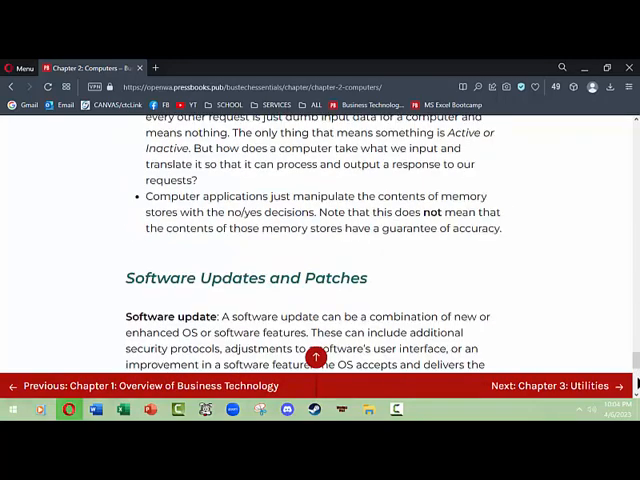
- View the ACTION: Quick Task box, then return to the Business Technology Essentials home page
scroll("down", 3)
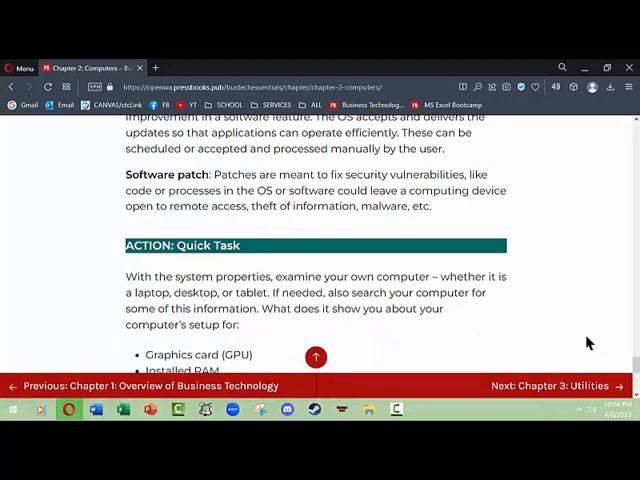
mouse_move(594, 330)
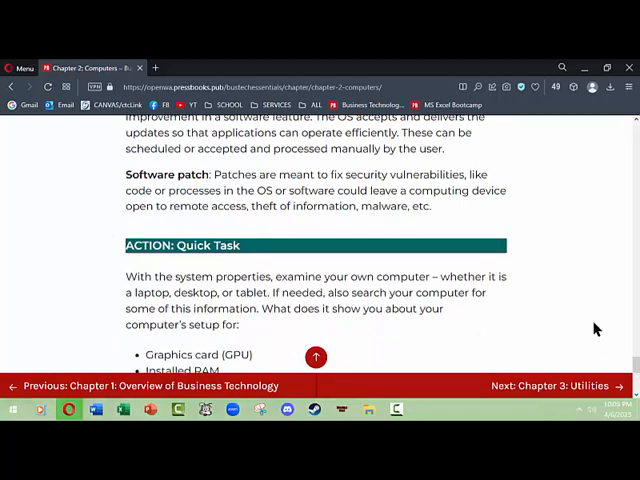
scroll("down", 3)
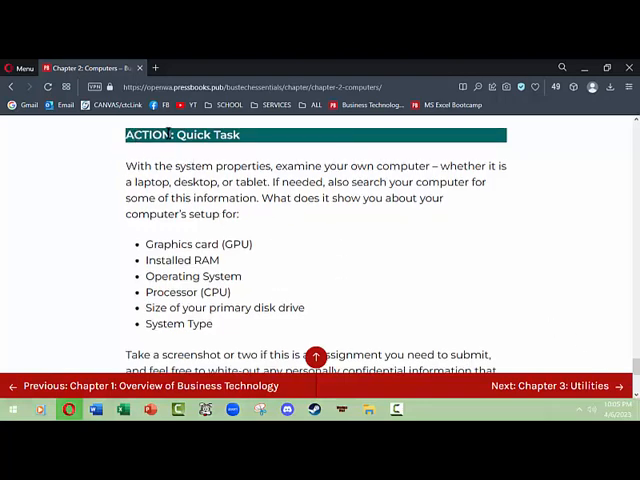
mouse_move(318, 338)
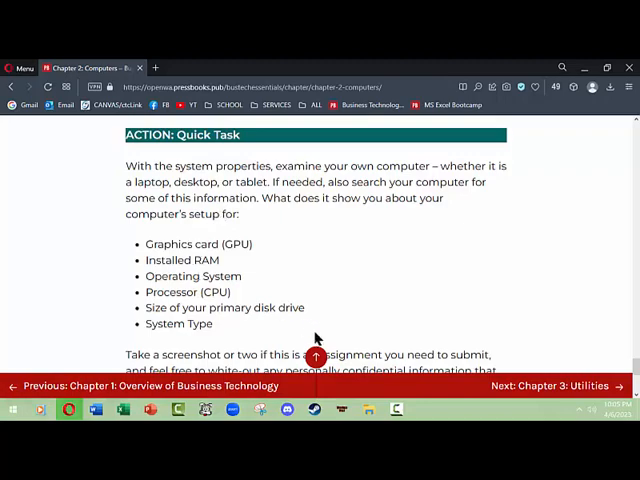
scroll("down", 3)
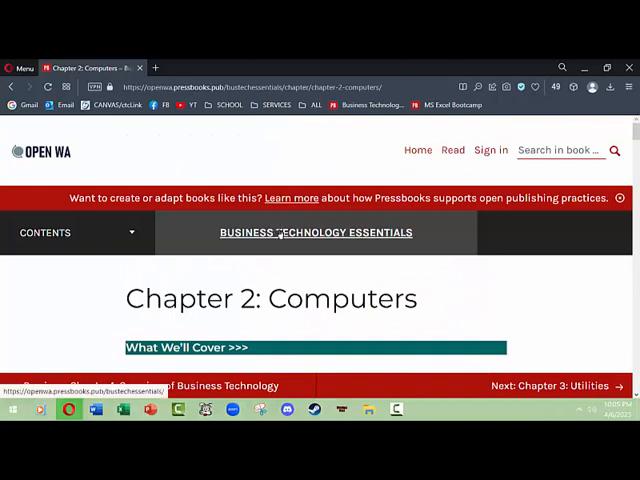
left_click(315, 232)
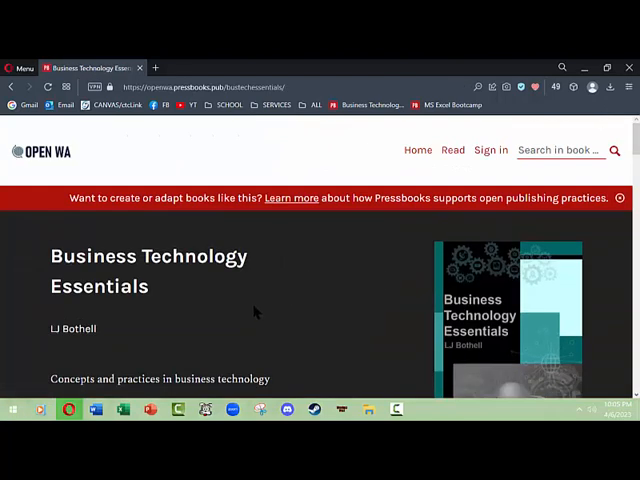